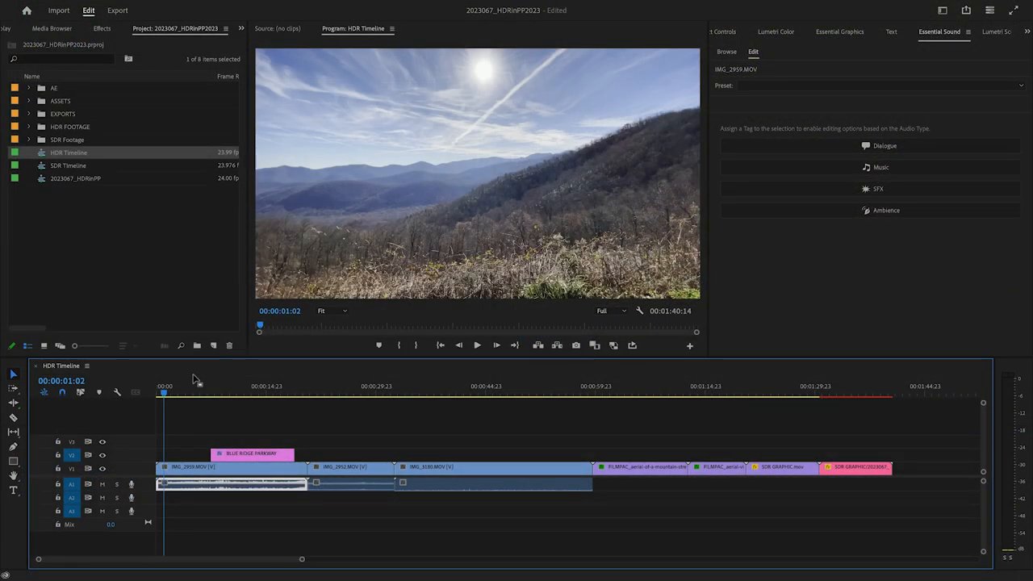
- Open the Sequence menu for the HDR Timeline
left_click(203, 13)
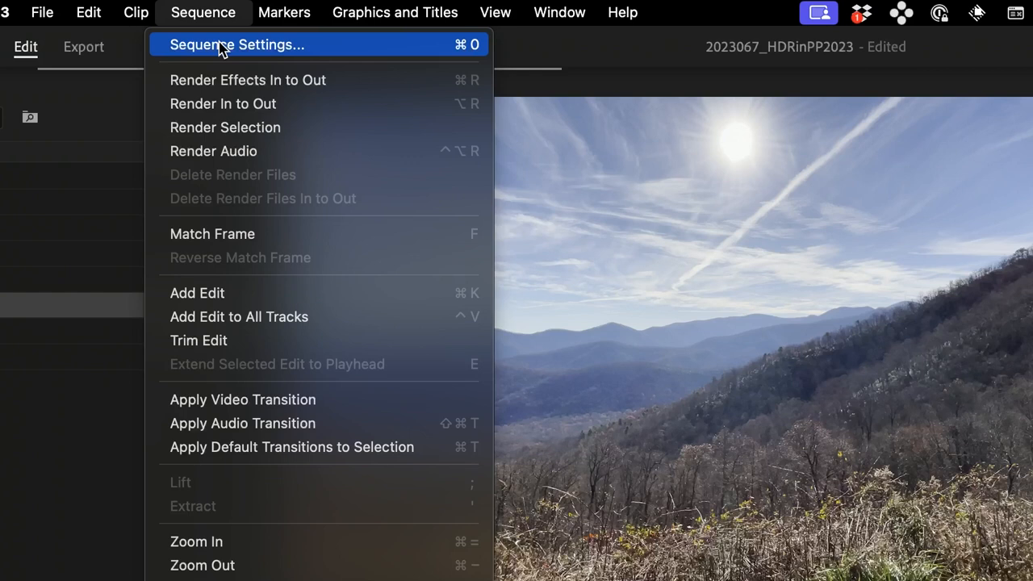
mouse_move(288, 56)
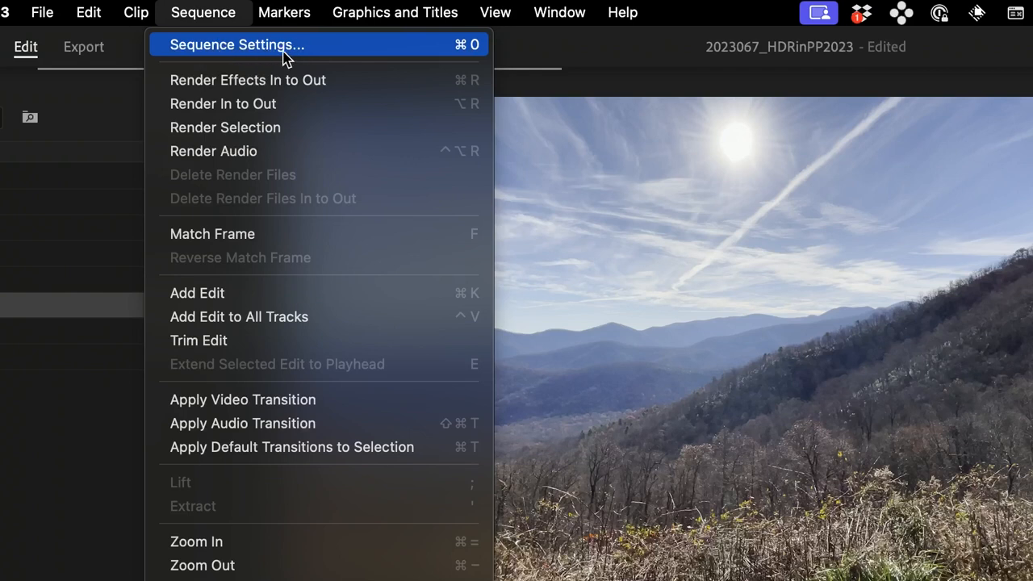
- Confirm Sequence Settings keep Rec. 2100 HLG working color space with Auto Tone Map Media
left_click(236, 45)
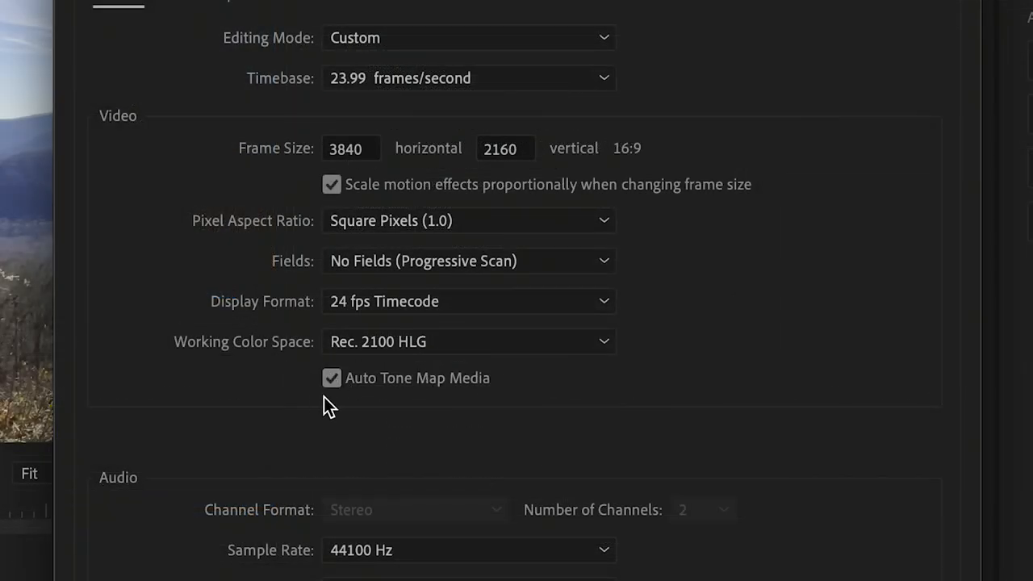
mouse_move(474, 395)
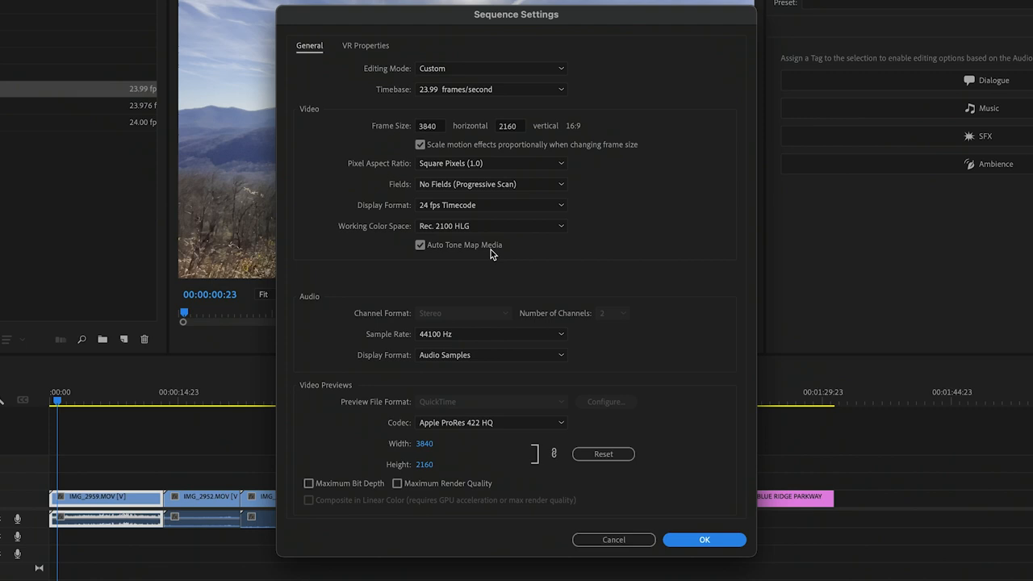
left_click(704, 539)
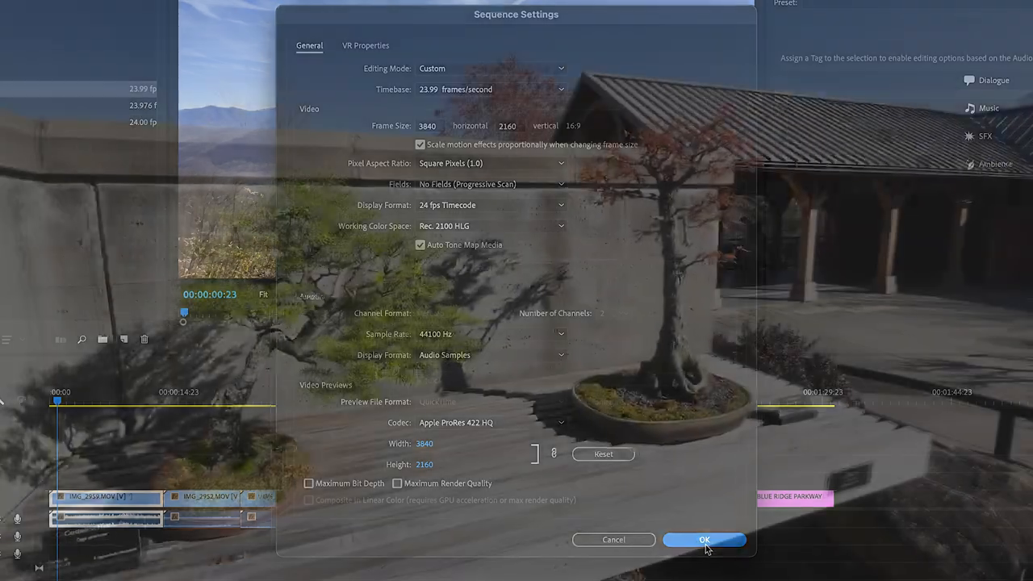
- Accept the sequence settings and return to the HDR Timeline with the SDR GRAPHIC clips
left_click(703, 539)
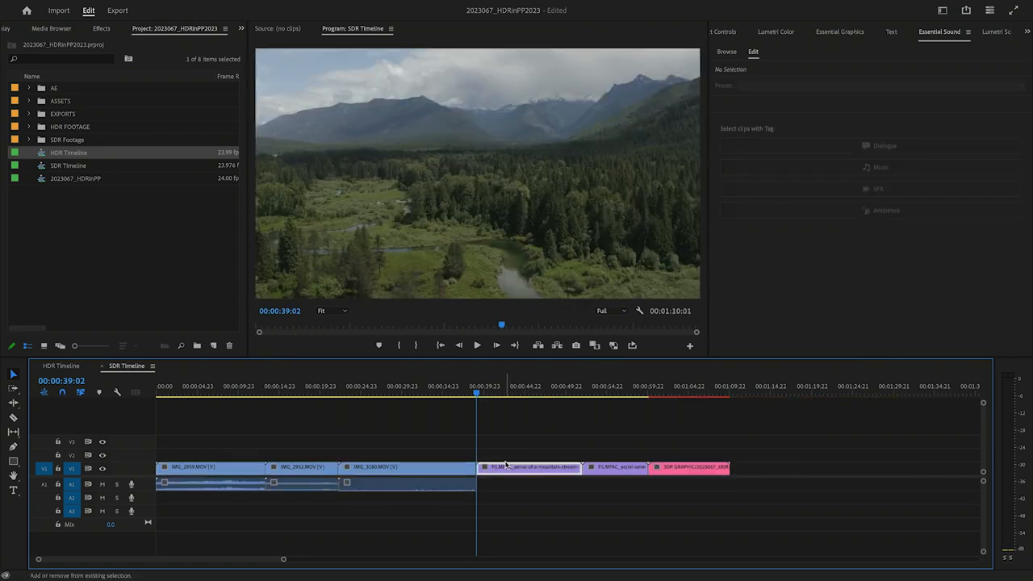
left_click(406, 466)
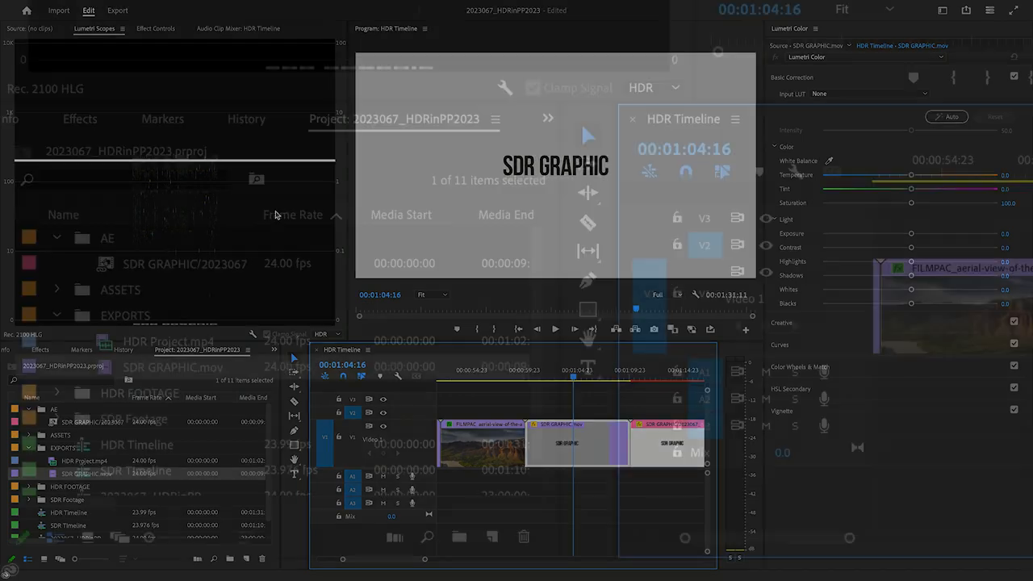
- Override the SDR GRAPHIC clip's colour space to Rec. 2100 HLG via Interpret Footage
right_click(174, 366)
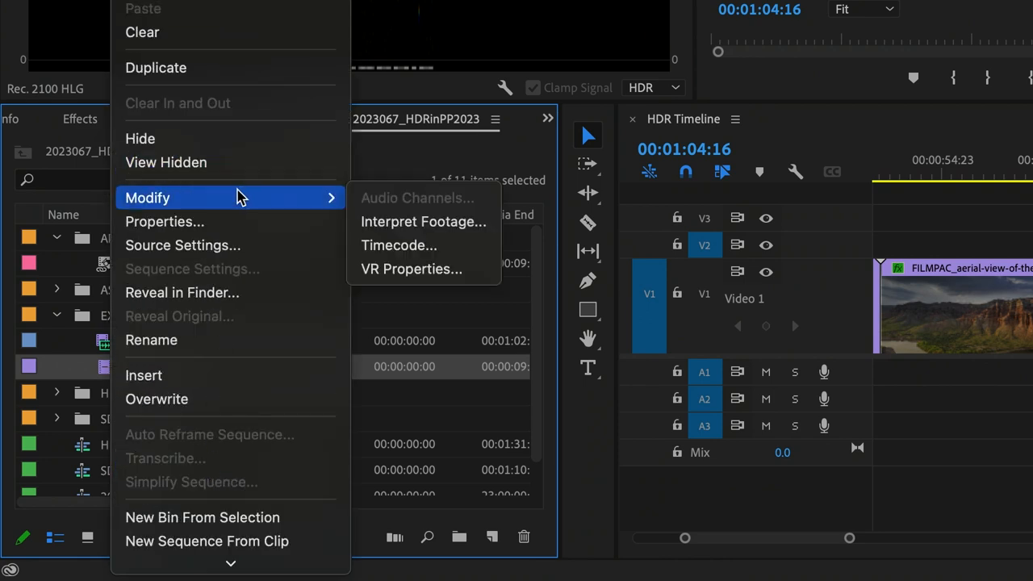
mouse_move(422, 221)
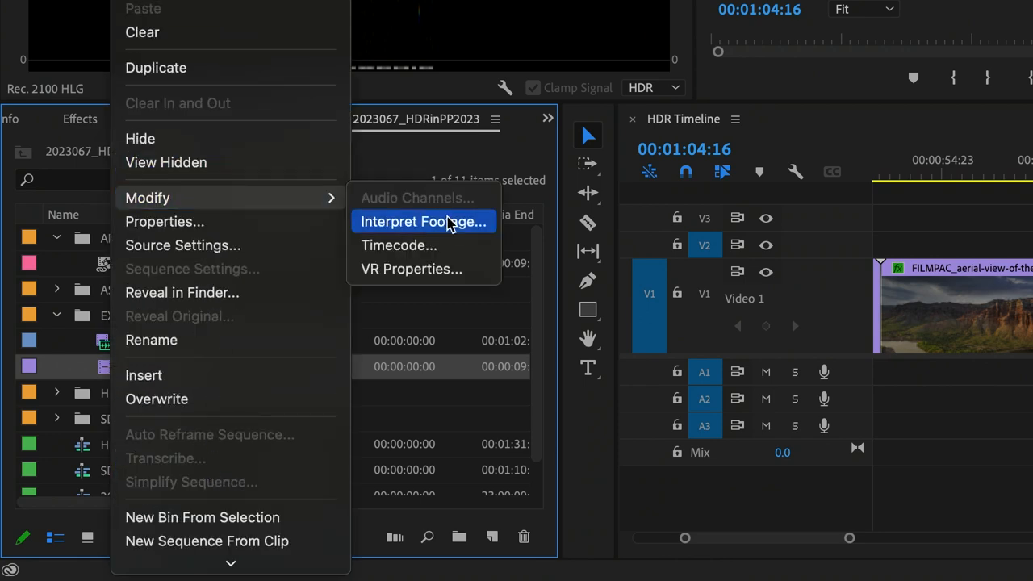
left_click(422, 221)
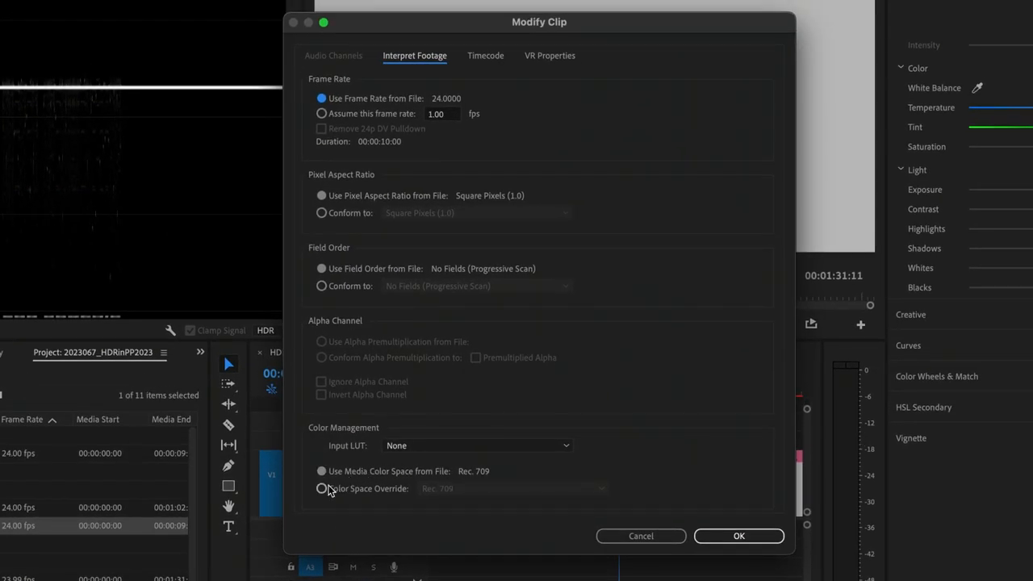
left_click(321, 487)
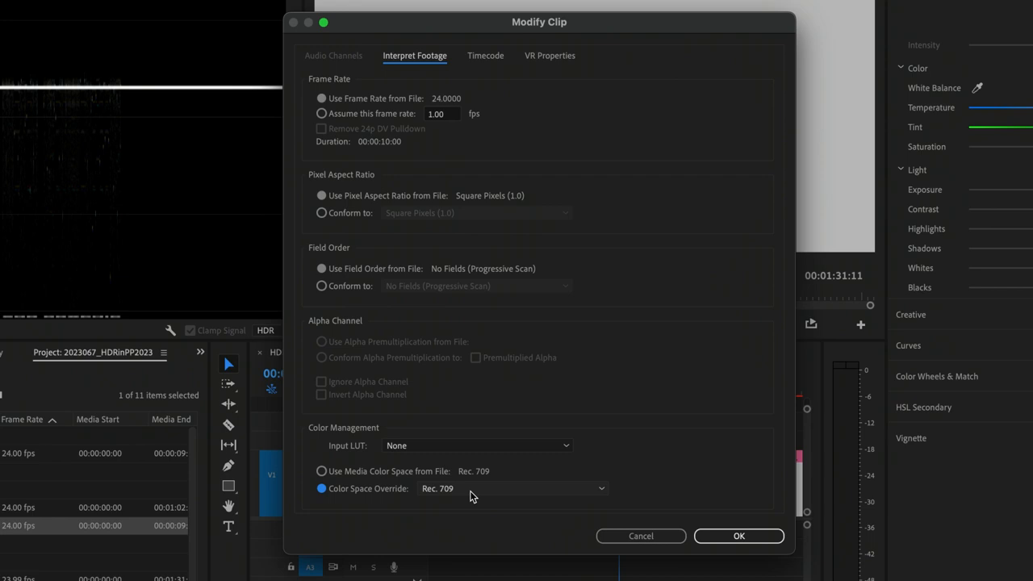
left_click(511, 487)
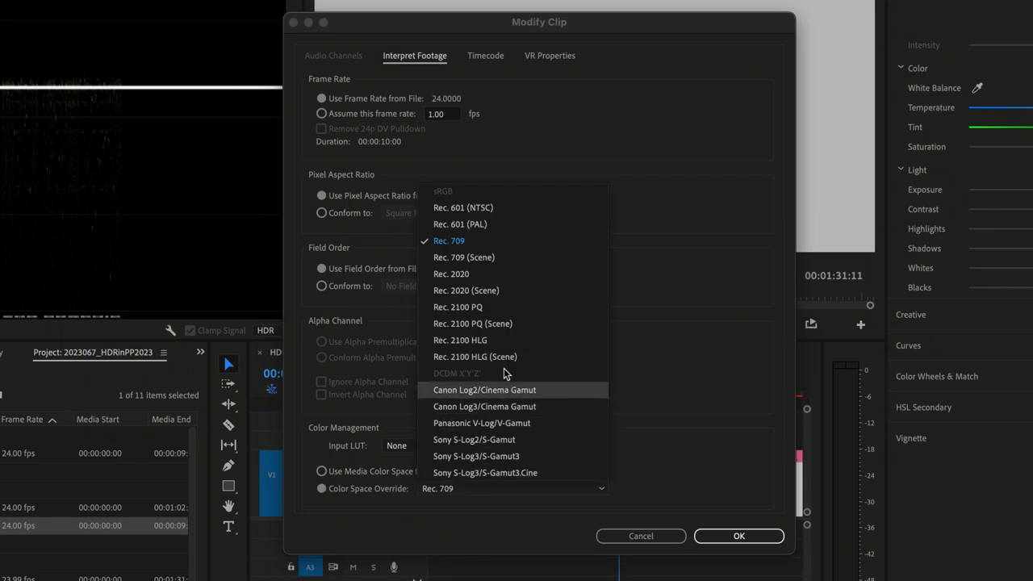
left_click(461, 339)
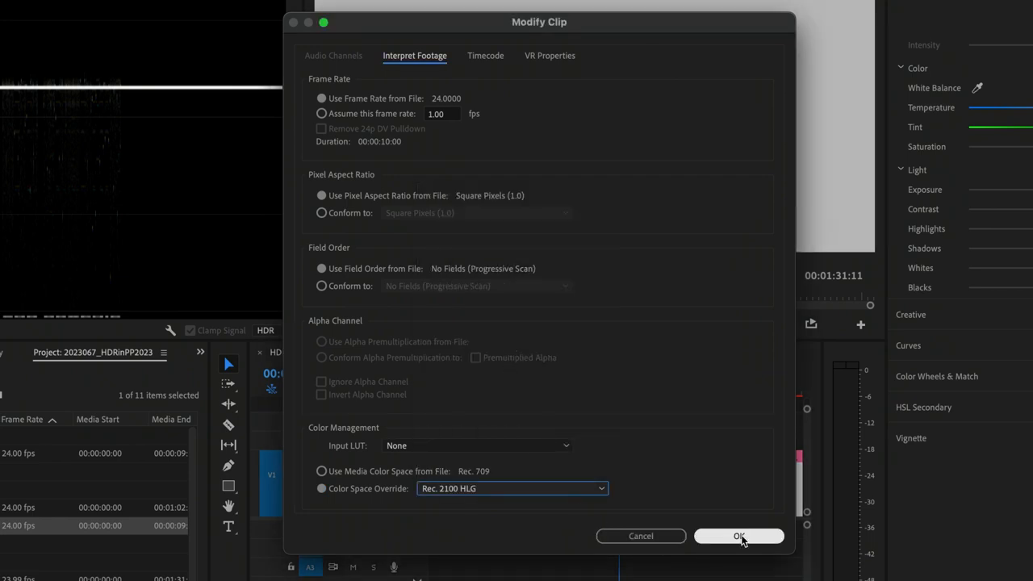
left_click(739, 536)
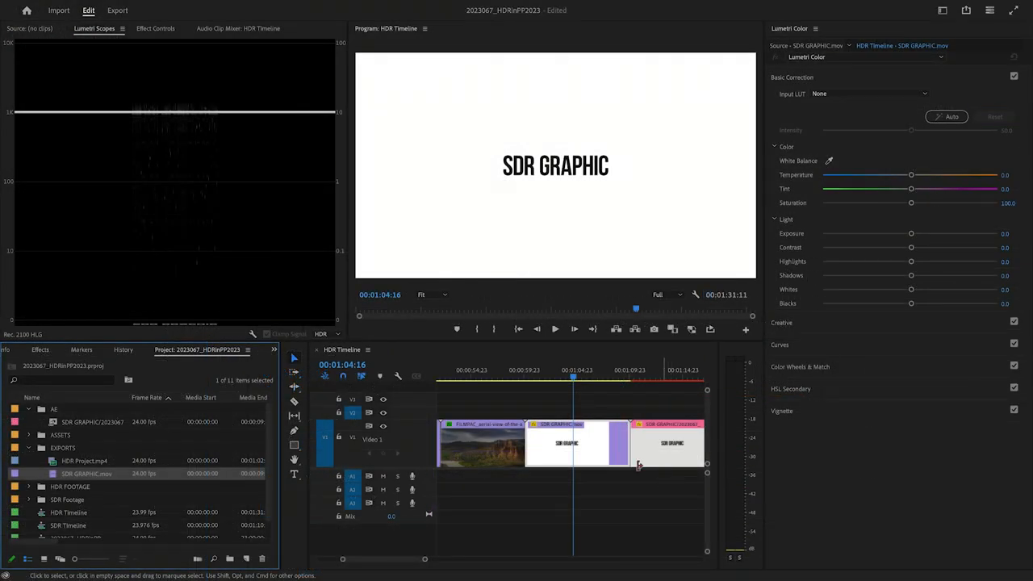
mouse_move(587, 445)
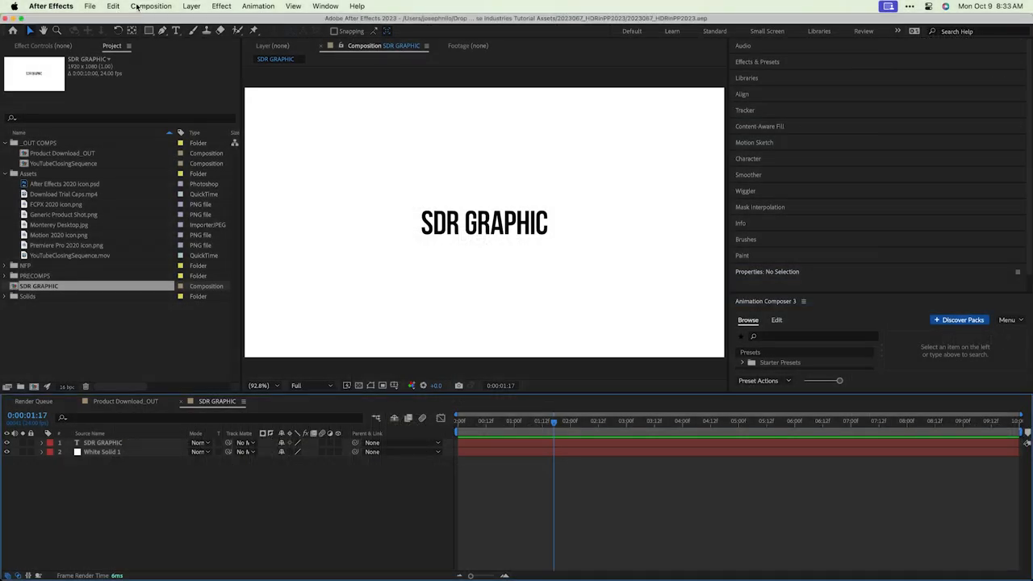
- Set the After Effects project to 32 bits per channel with Rec.2100 HLG W203 working colour space
left_click(90, 7)
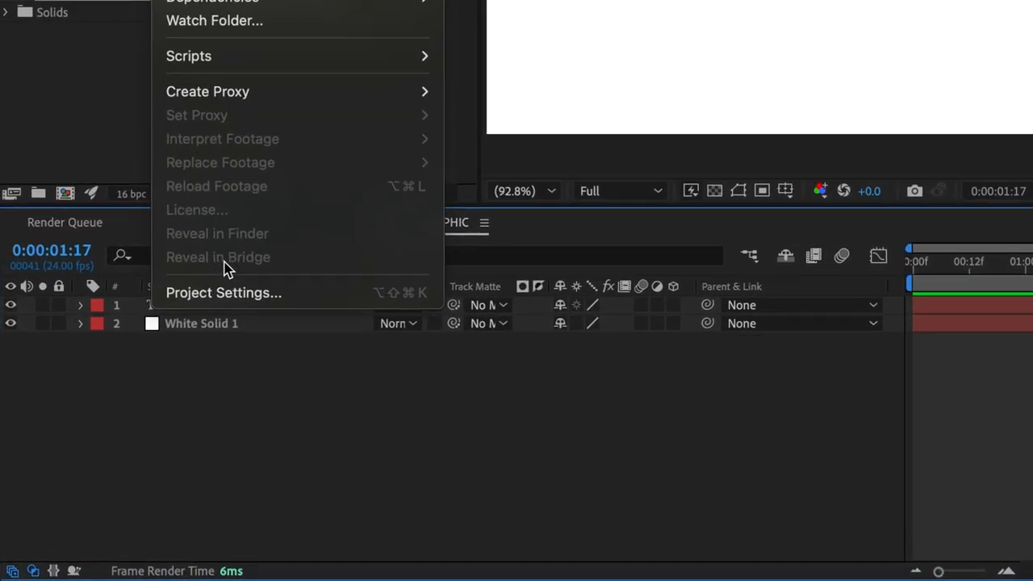
left_click(223, 292)
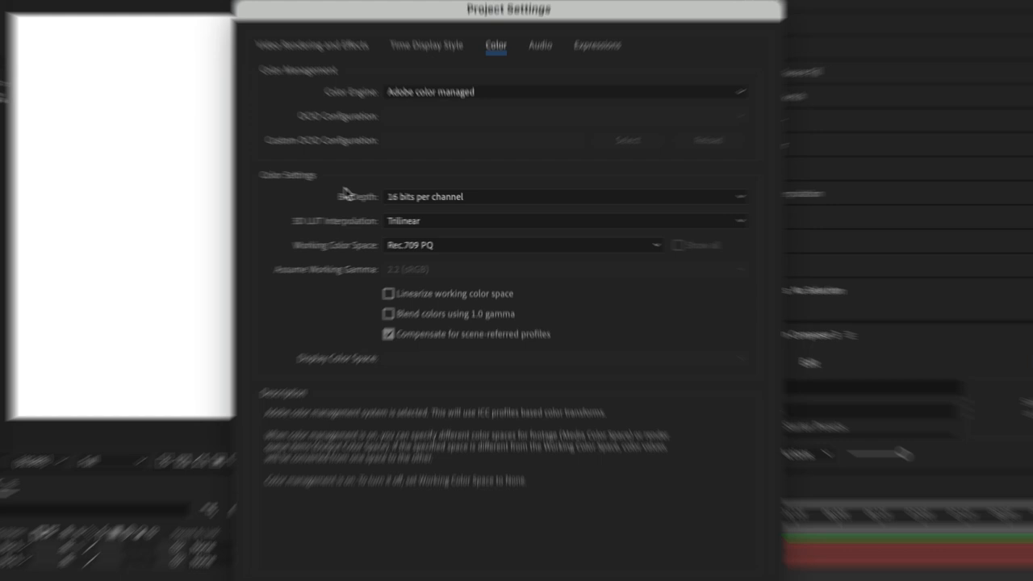
left_click(565, 196)
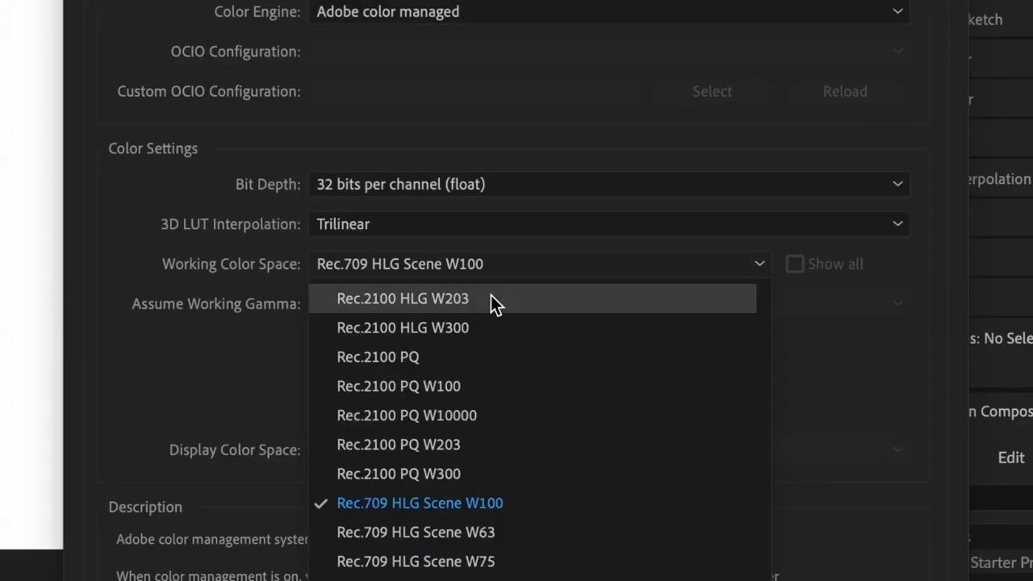
left_click(404, 297)
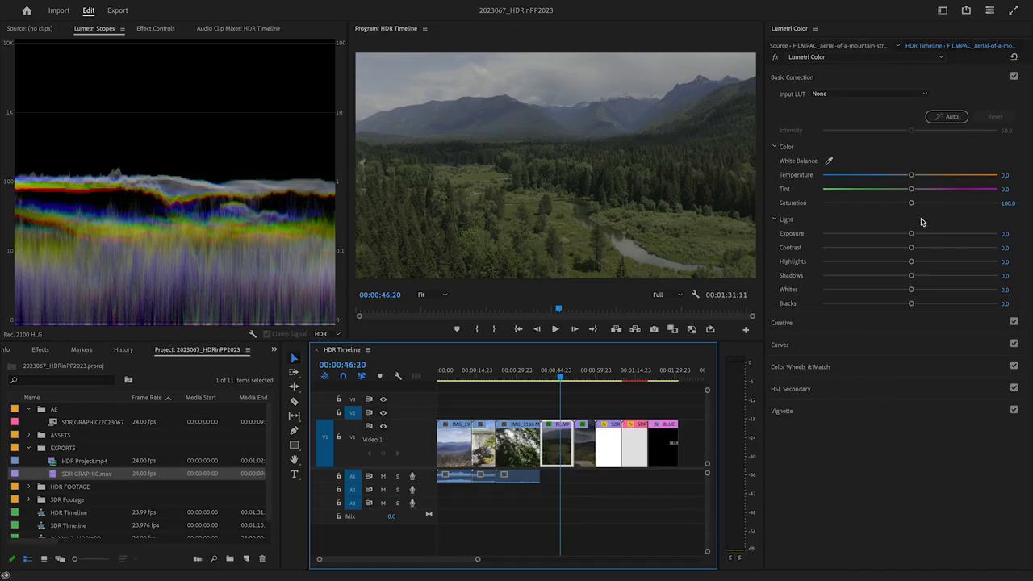
- Adjust the aerial clip's Basic Correction and lower the canyon clip's Midtones wheel brightness
left_click_drag(910, 232, 952, 233)
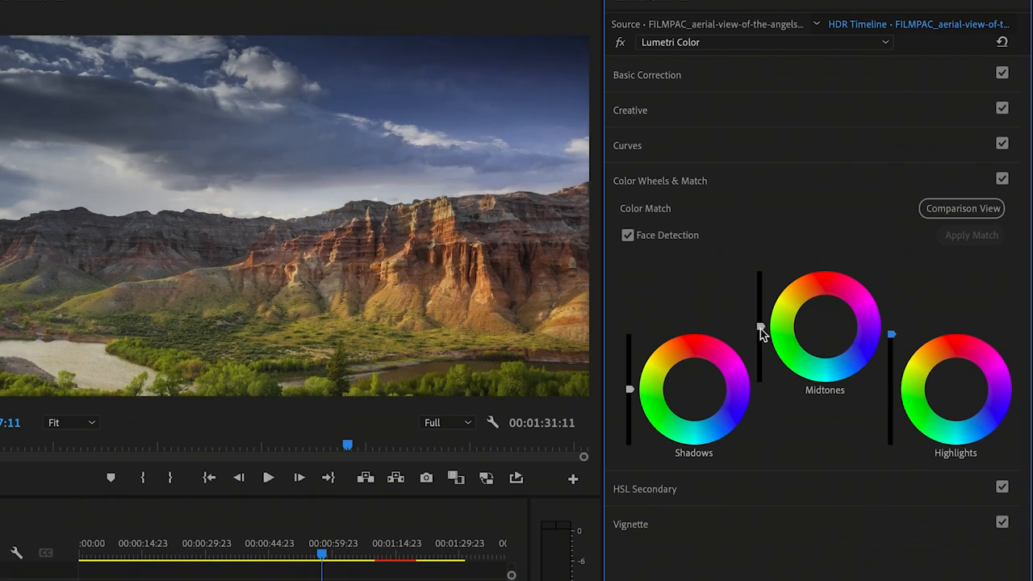
left_click_drag(758, 331, 759, 310)
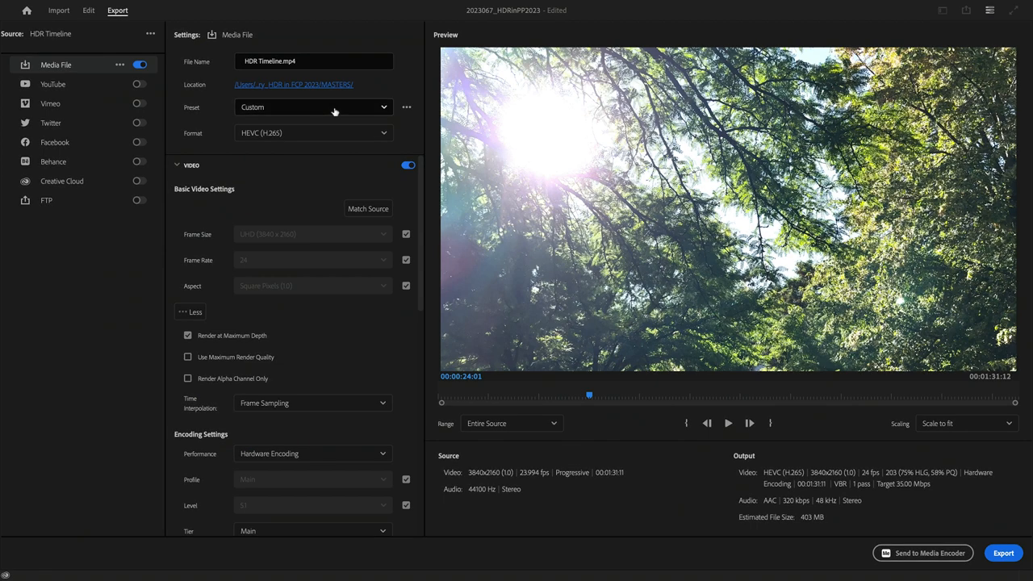
- Choose the HEVC - Match Source - HLG export preset and scrub the preview
left_click(313, 106)
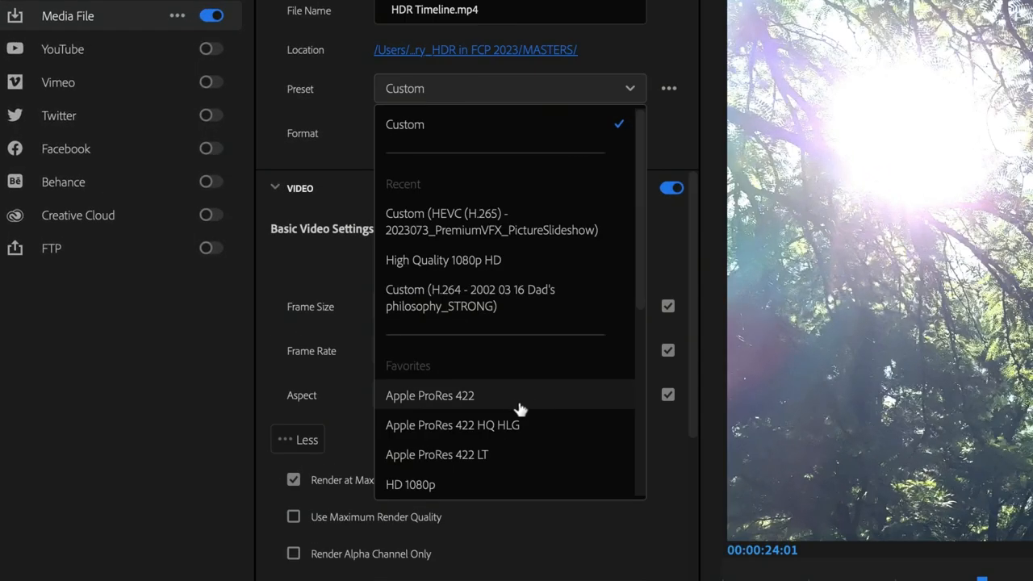
mouse_move(520, 436)
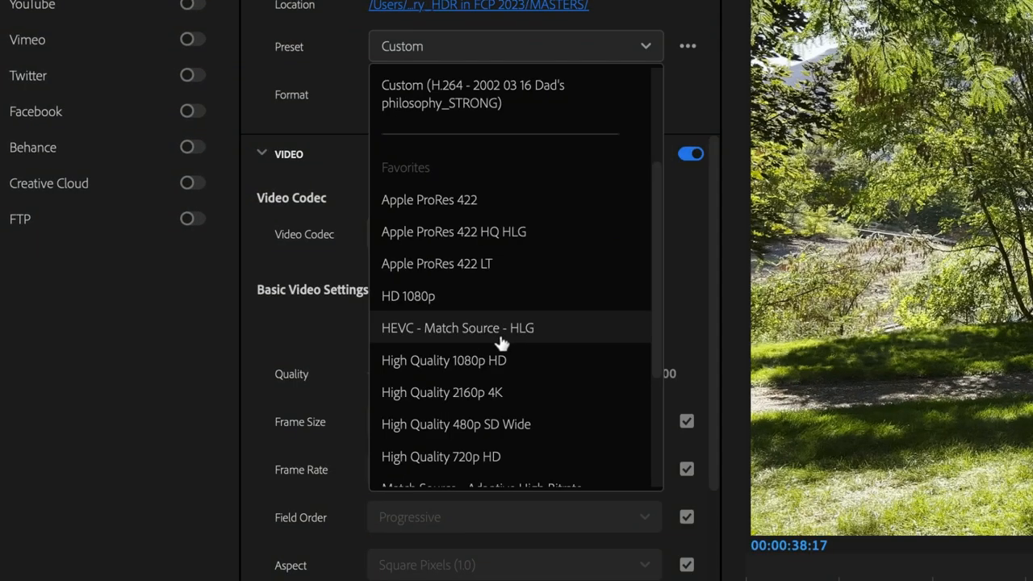
left_click(459, 328)
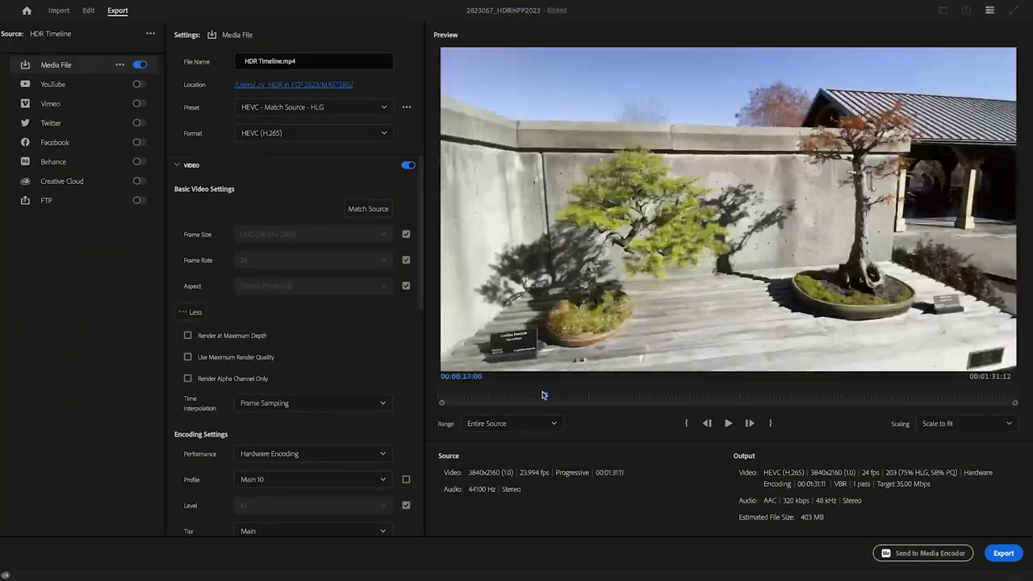
left_click_drag(442, 400, 532, 396)
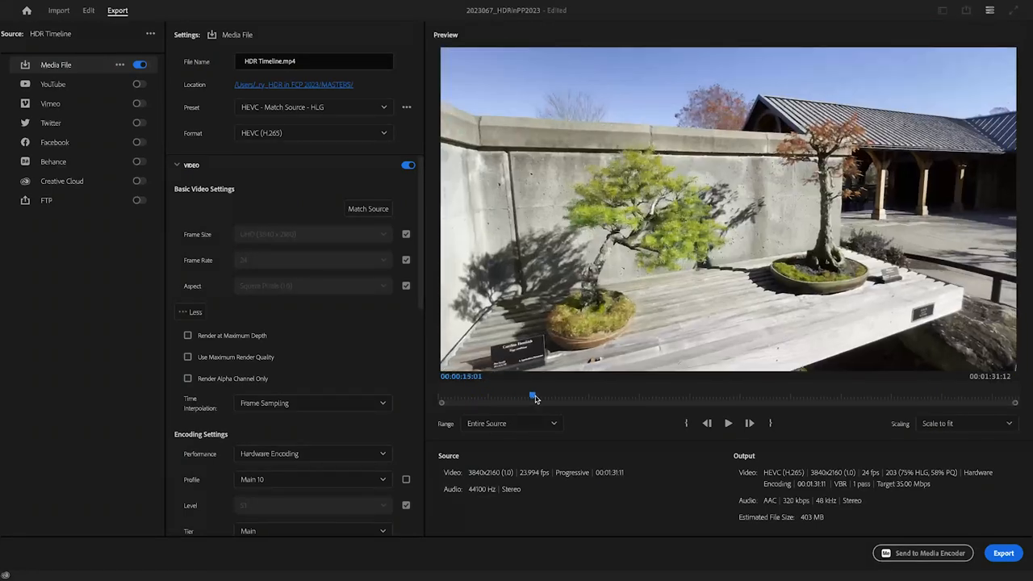